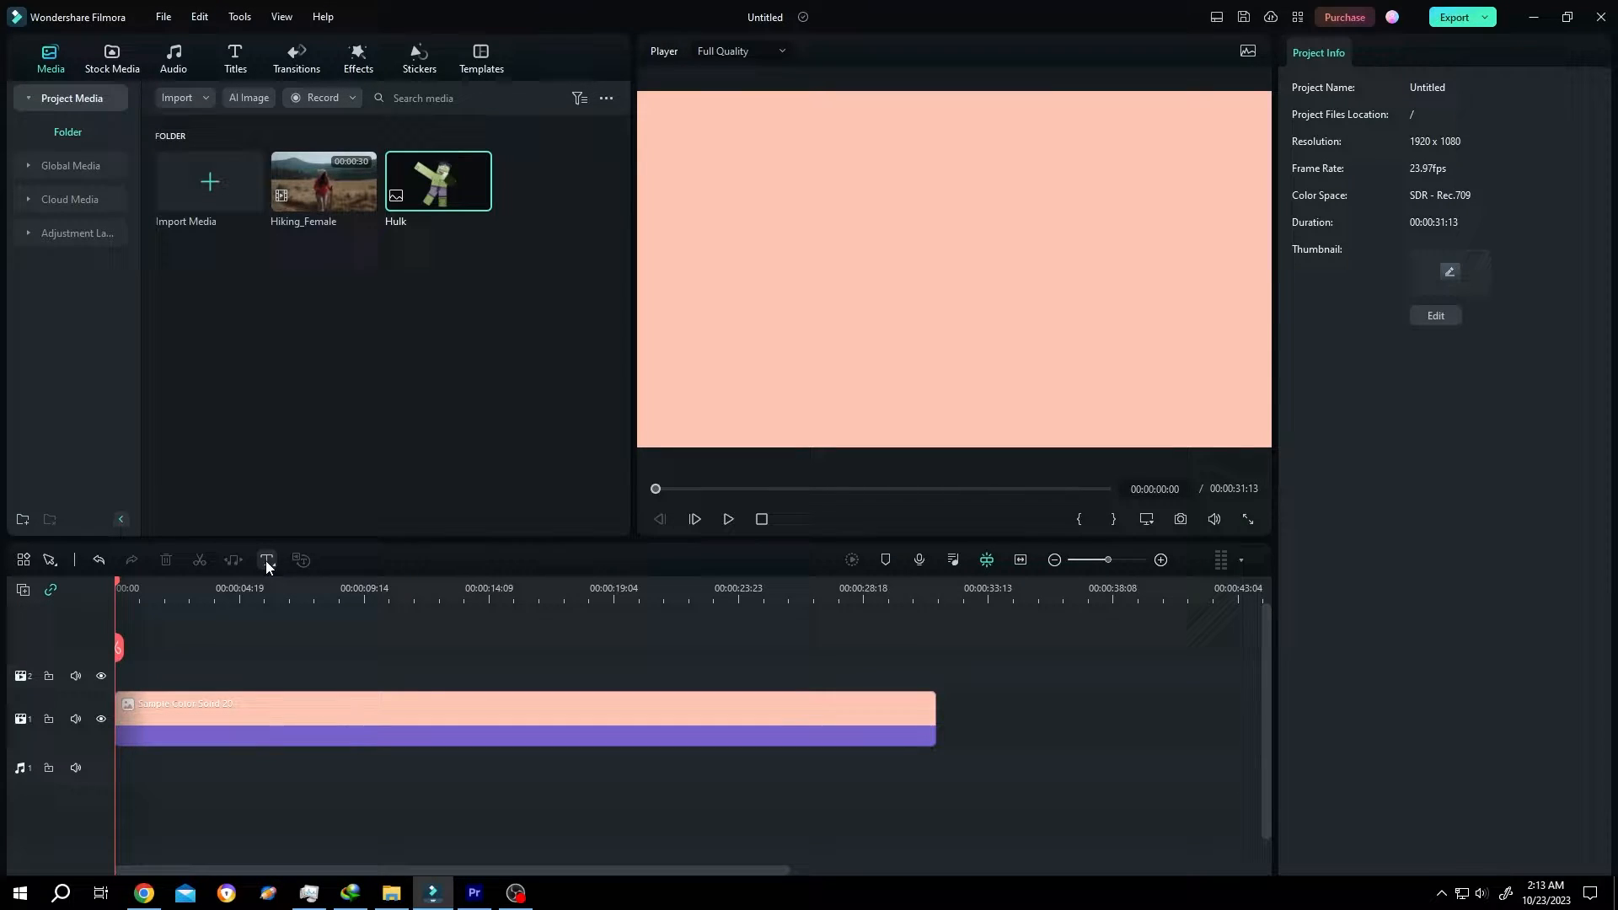
# Add a default 'Text Here' title and stretch it to the peach clip's full length.
pyautogui.click(267, 560)
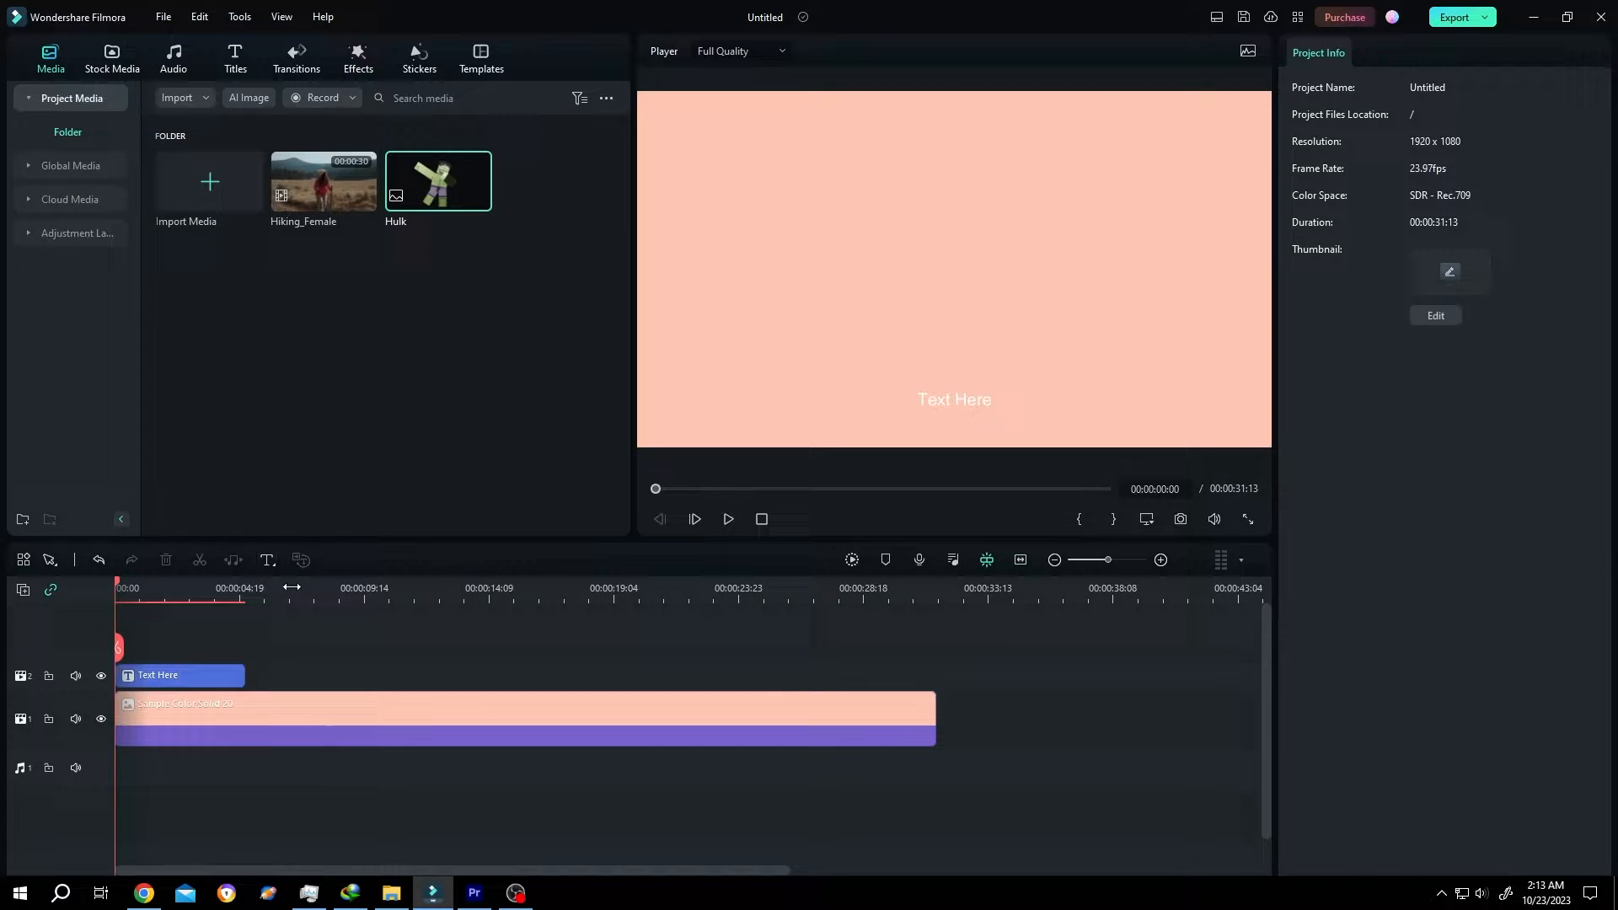
pyautogui.moveTo(244, 675); pyautogui.dragTo(487, 659)
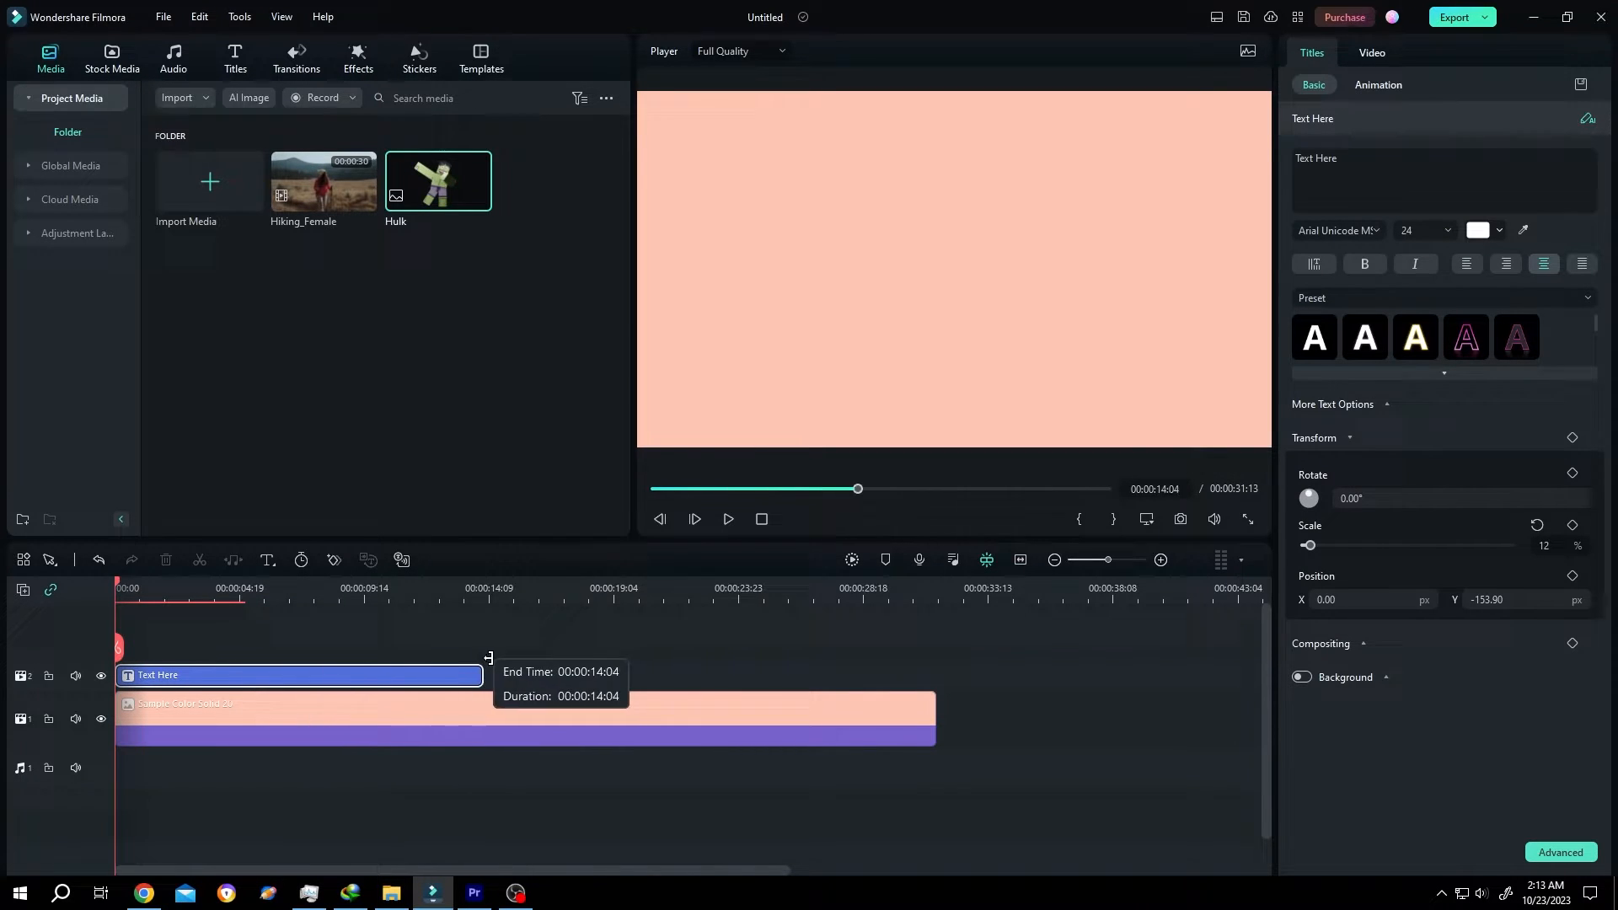
pyautogui.moveTo(487, 675); pyautogui.dragTo(929, 675)
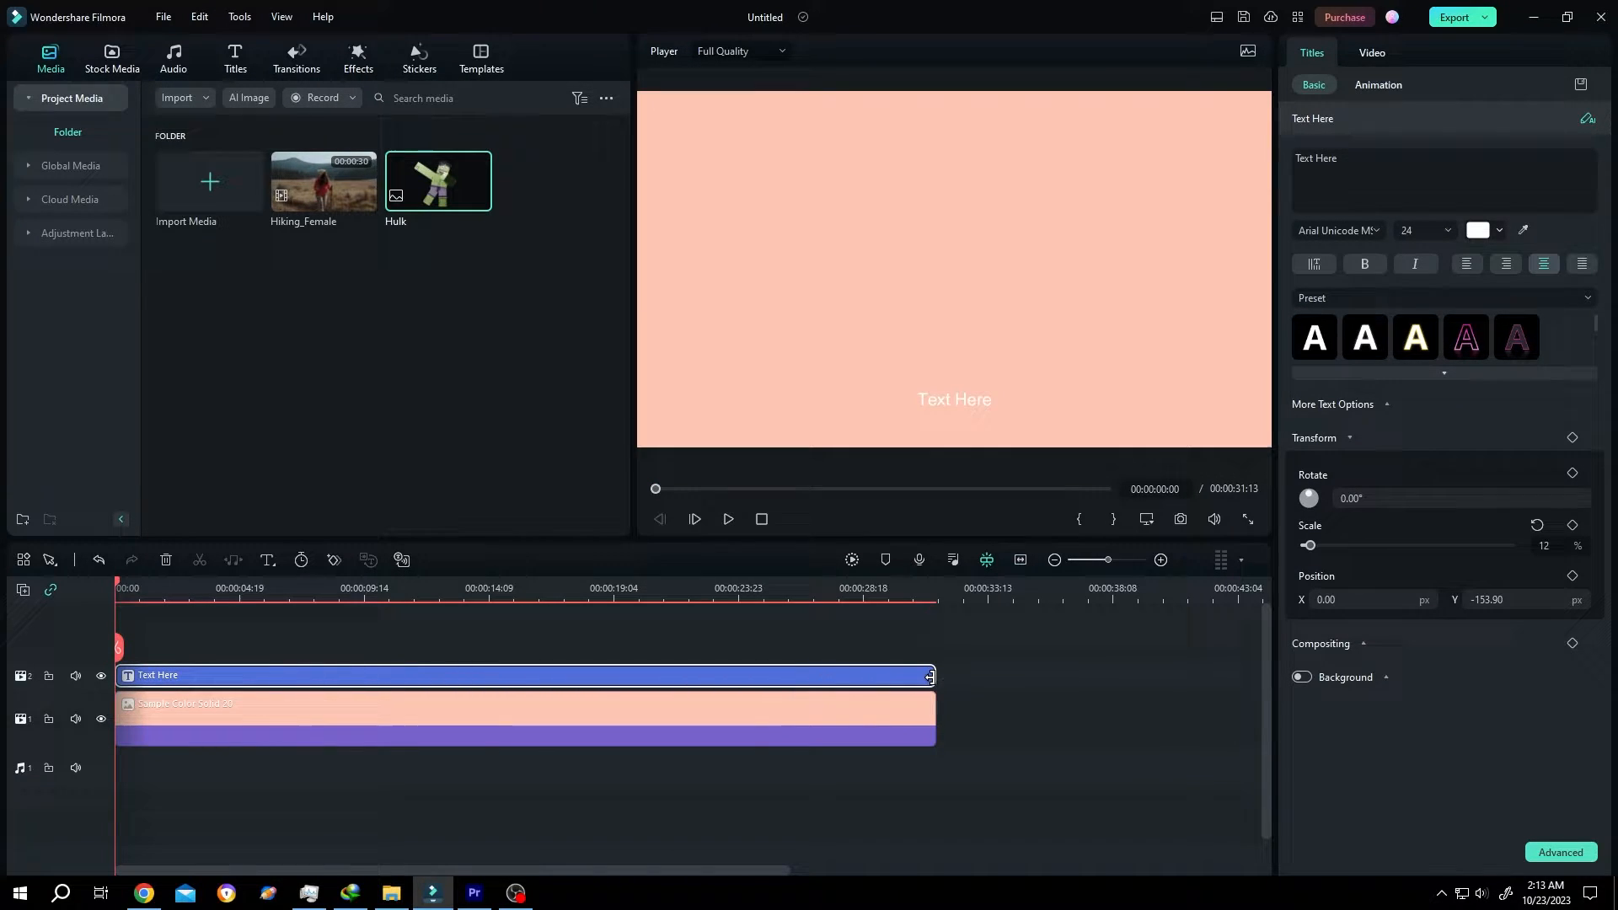
# Set the title font to Roboto Slab Bold at size 100.
pyautogui.click(1361, 160)
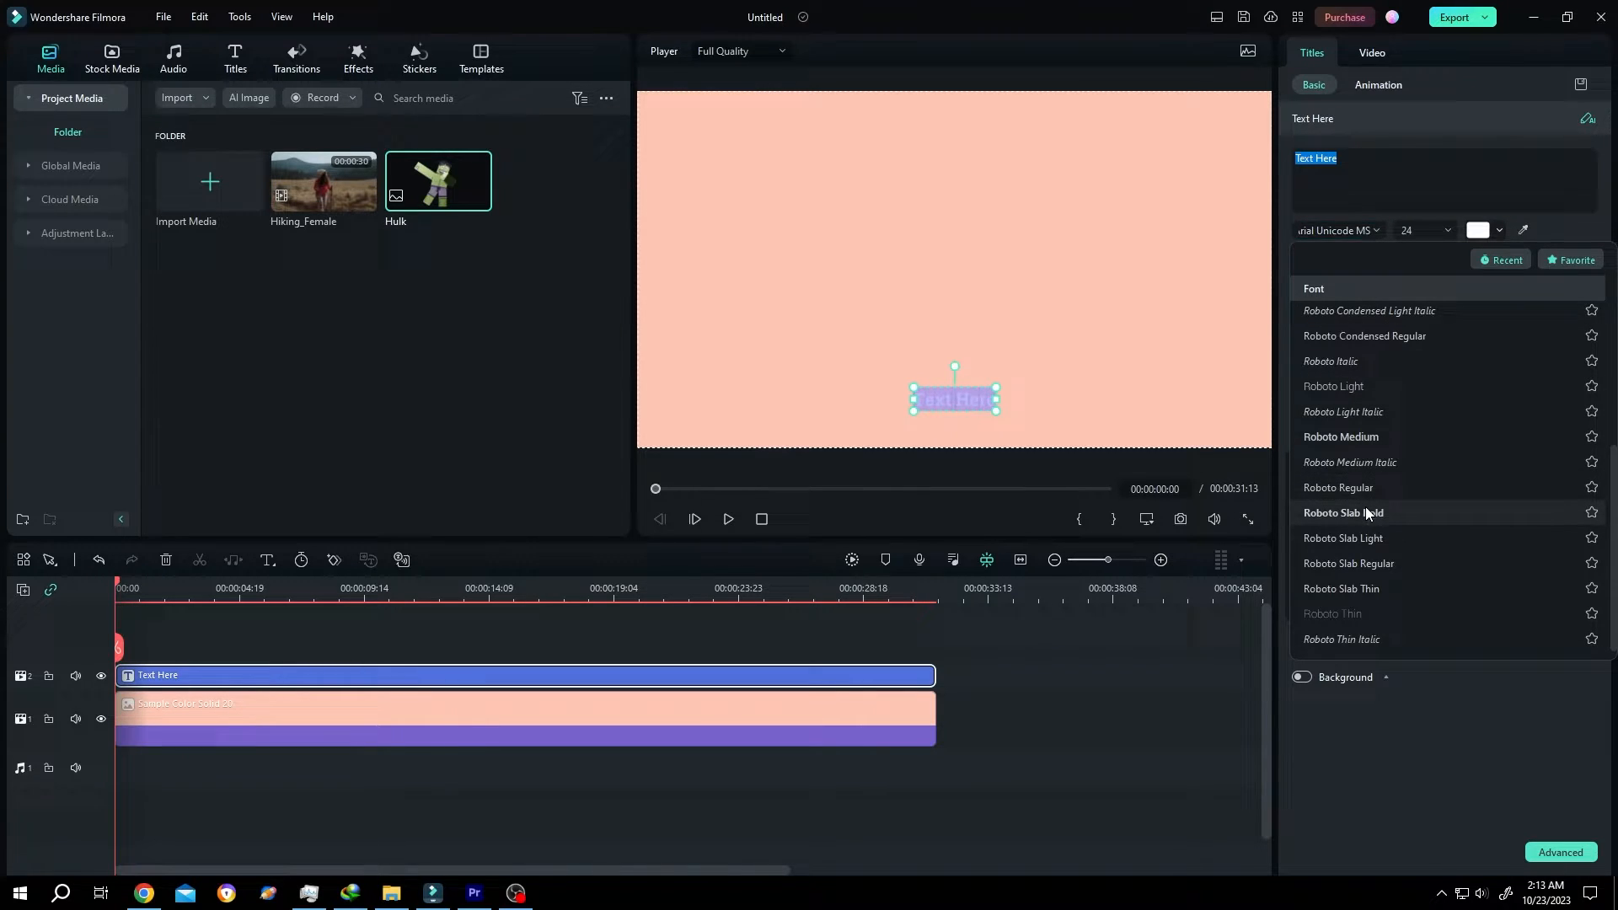
pyautogui.click(1343, 513)
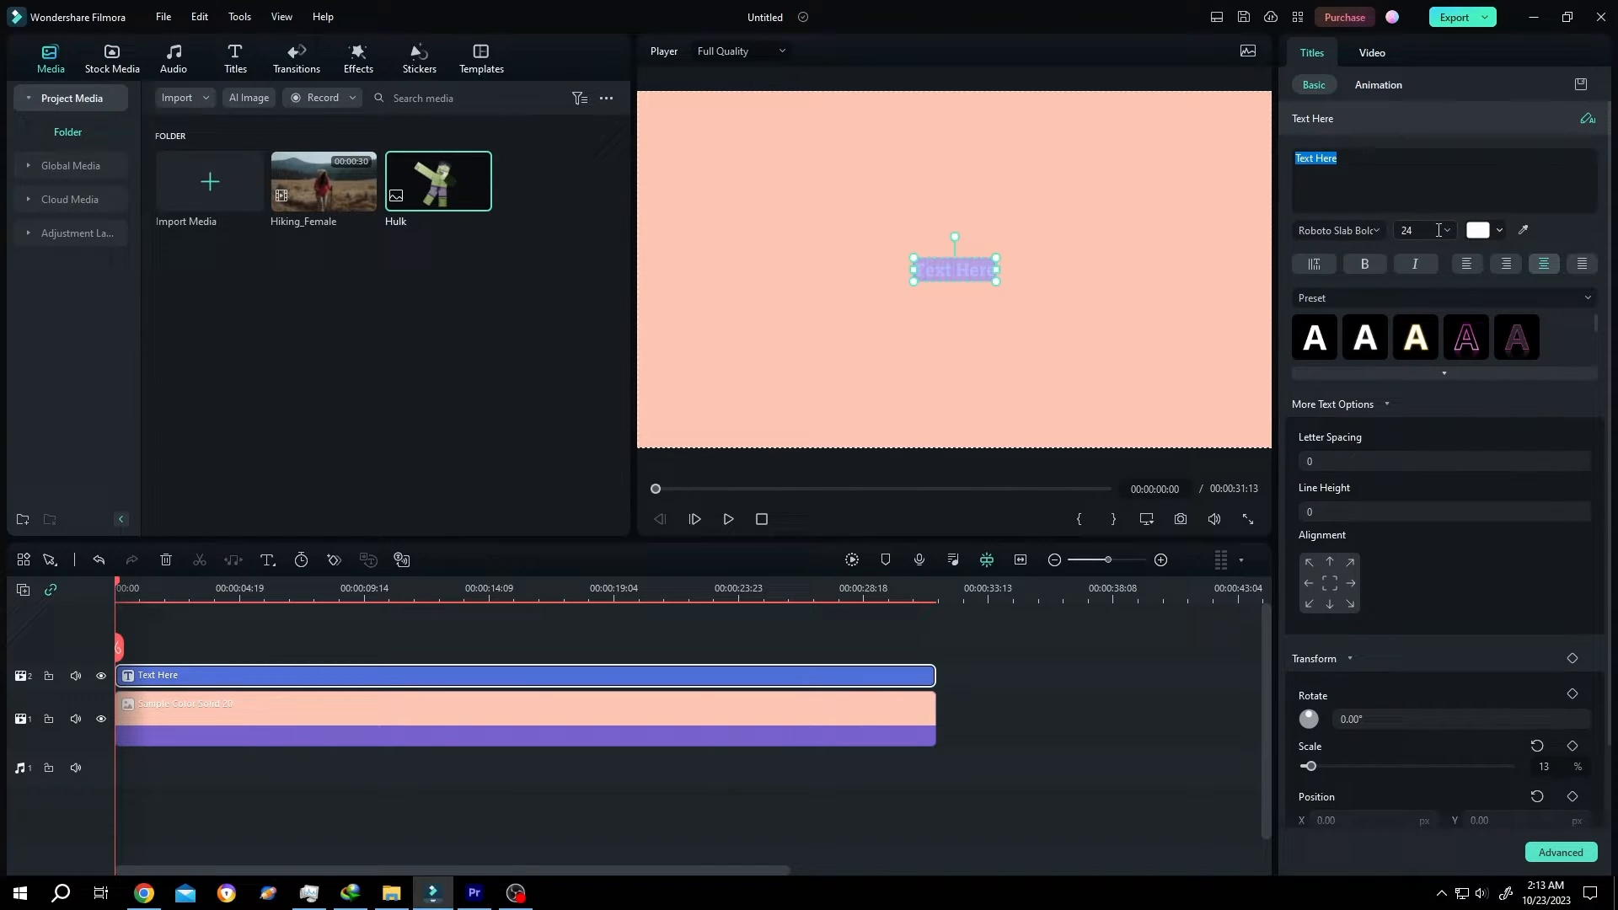
pyautogui.click(1445, 230)
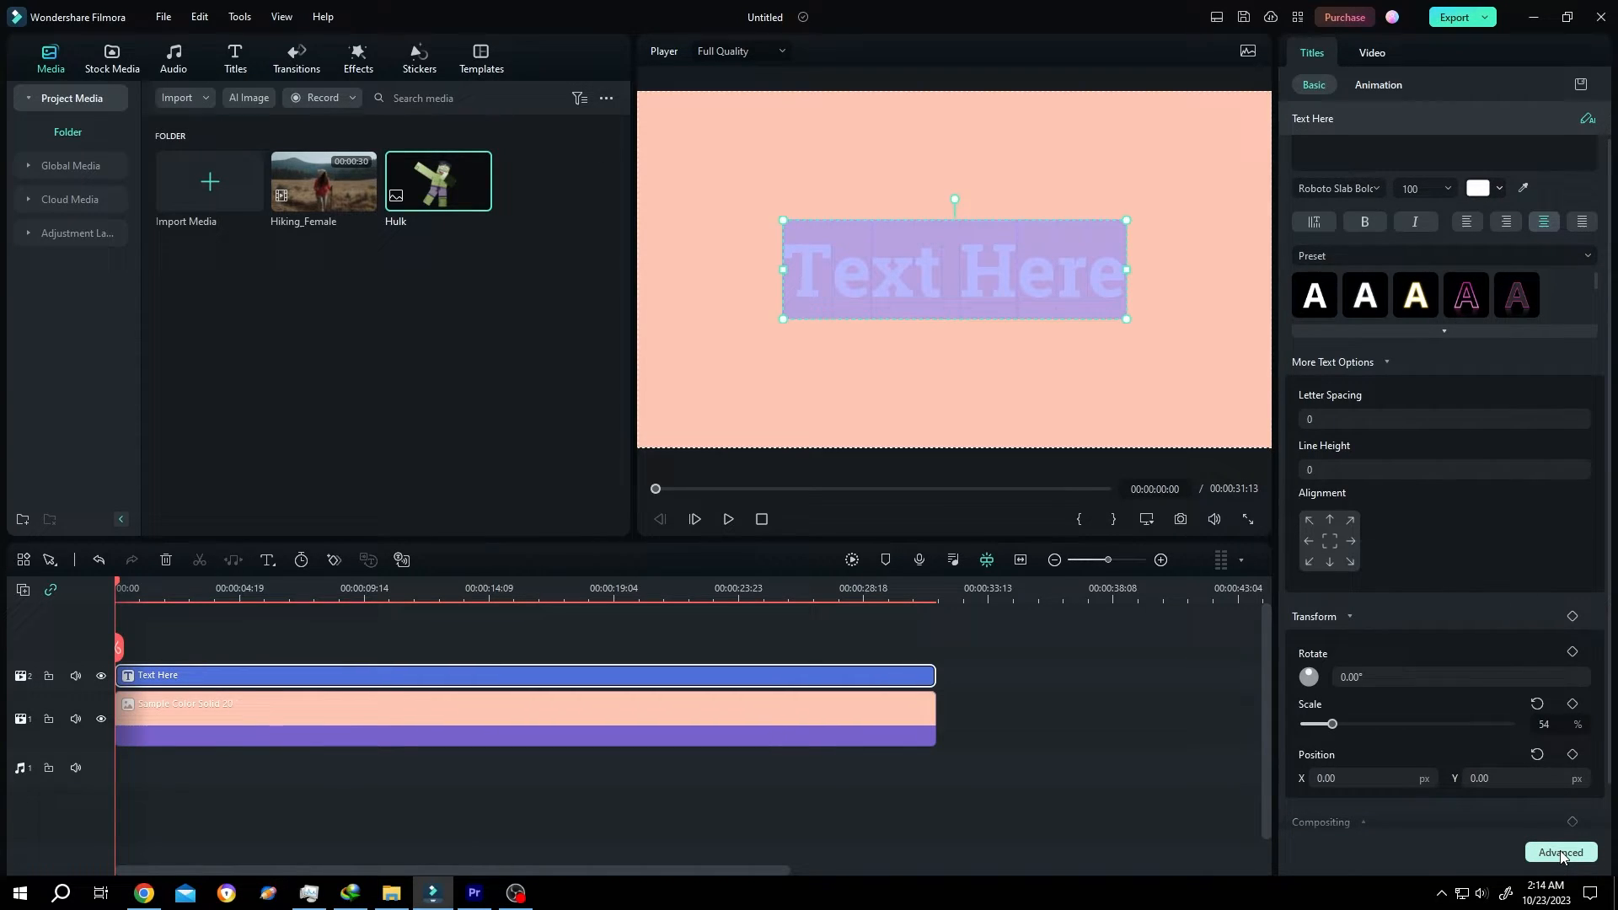
# Switch on the Shadow option in Advanced Text Edit's Customize settings.
pyautogui.click(1562, 852)
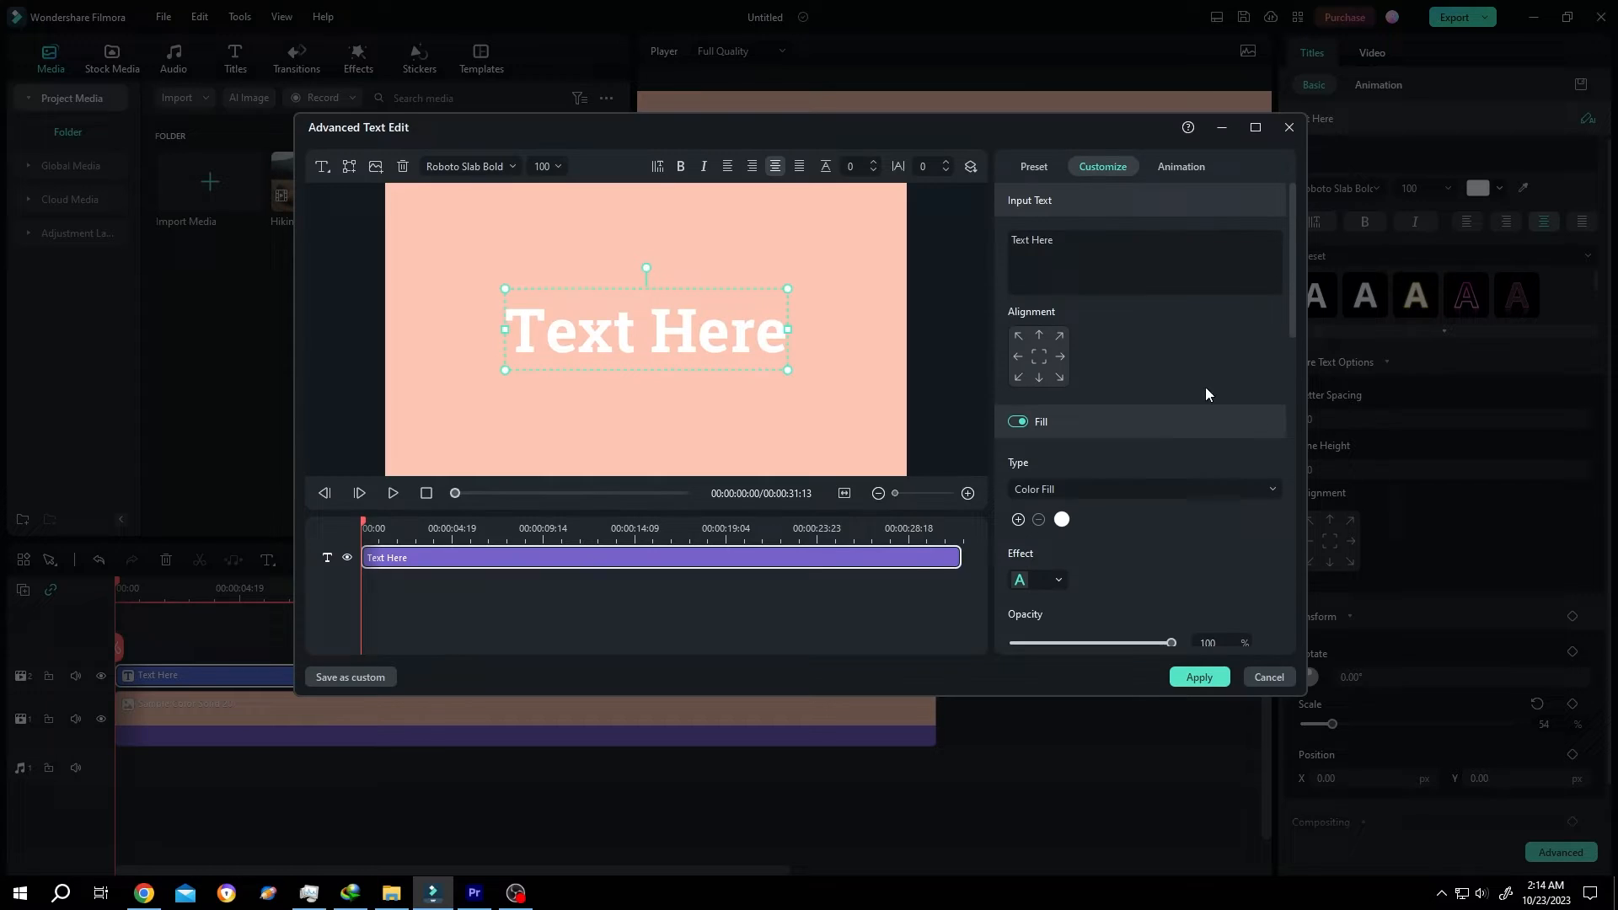
pyautogui.scroll(-3)
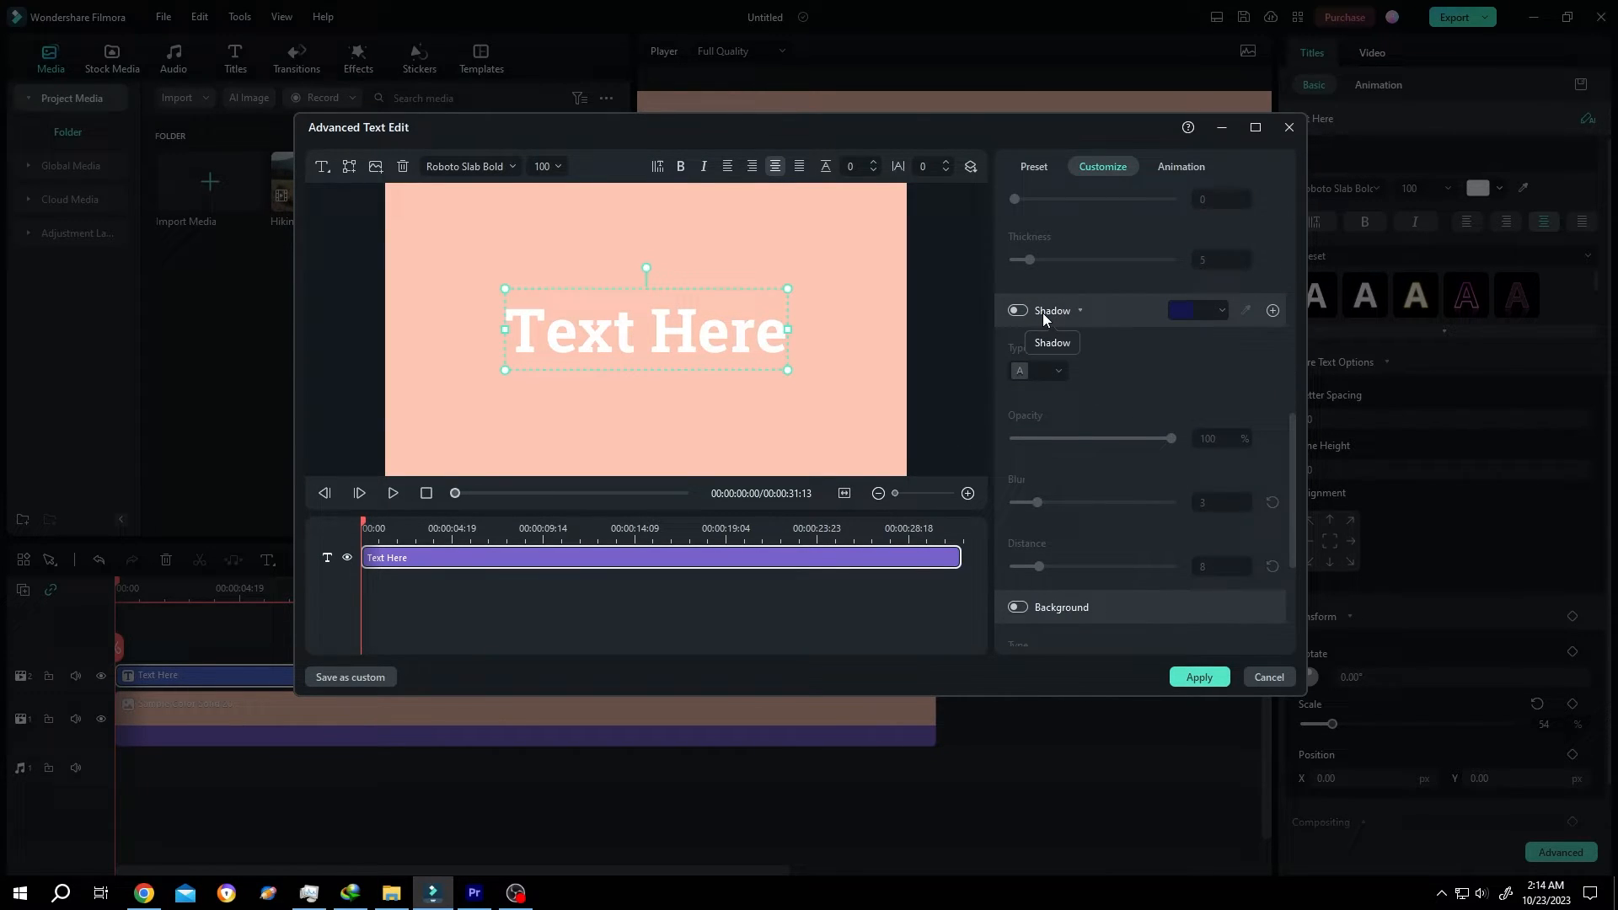
pyautogui.click(1017, 311)
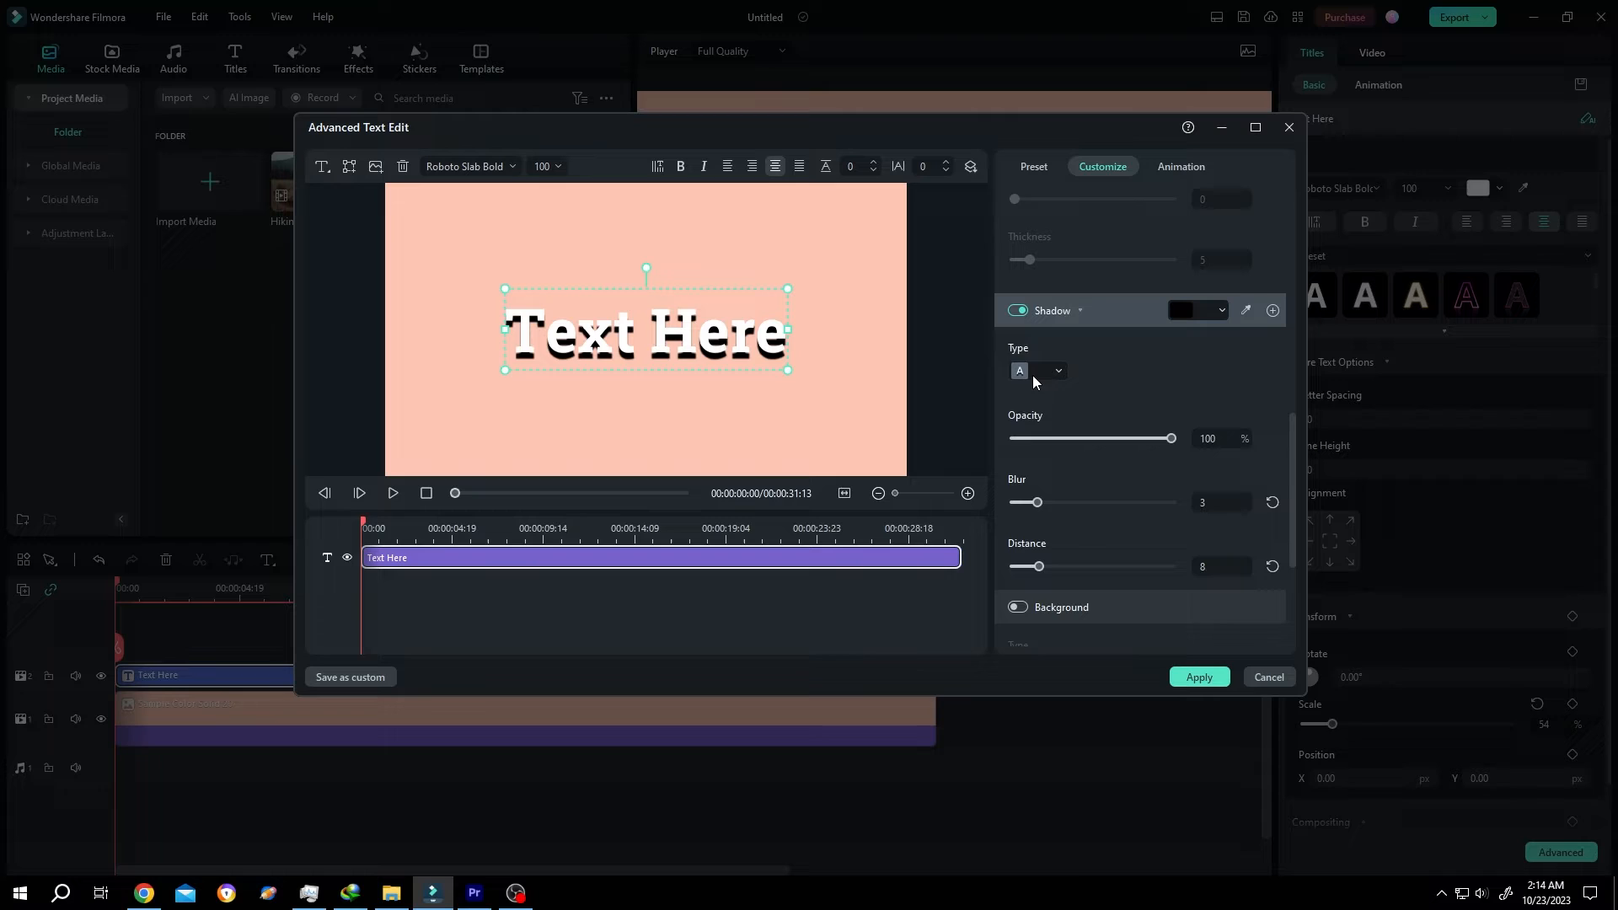
# Pick a shadow type, set opacity 53%, blur 5, distance 6, and apply.
pyautogui.click(1057, 371)
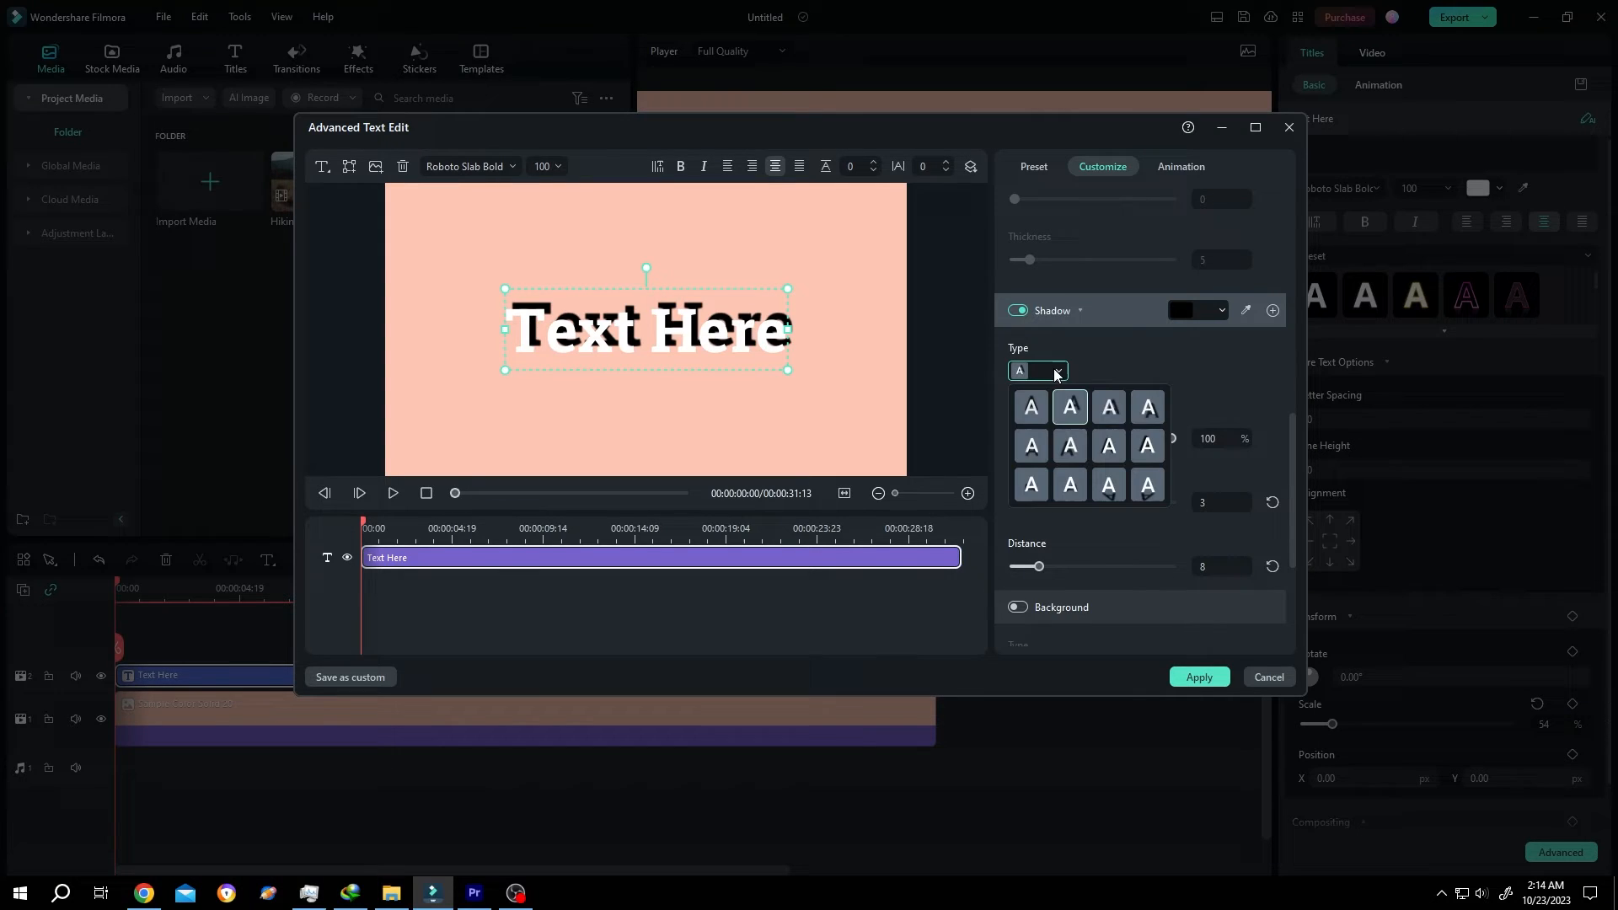
pyautogui.click(1108, 406)
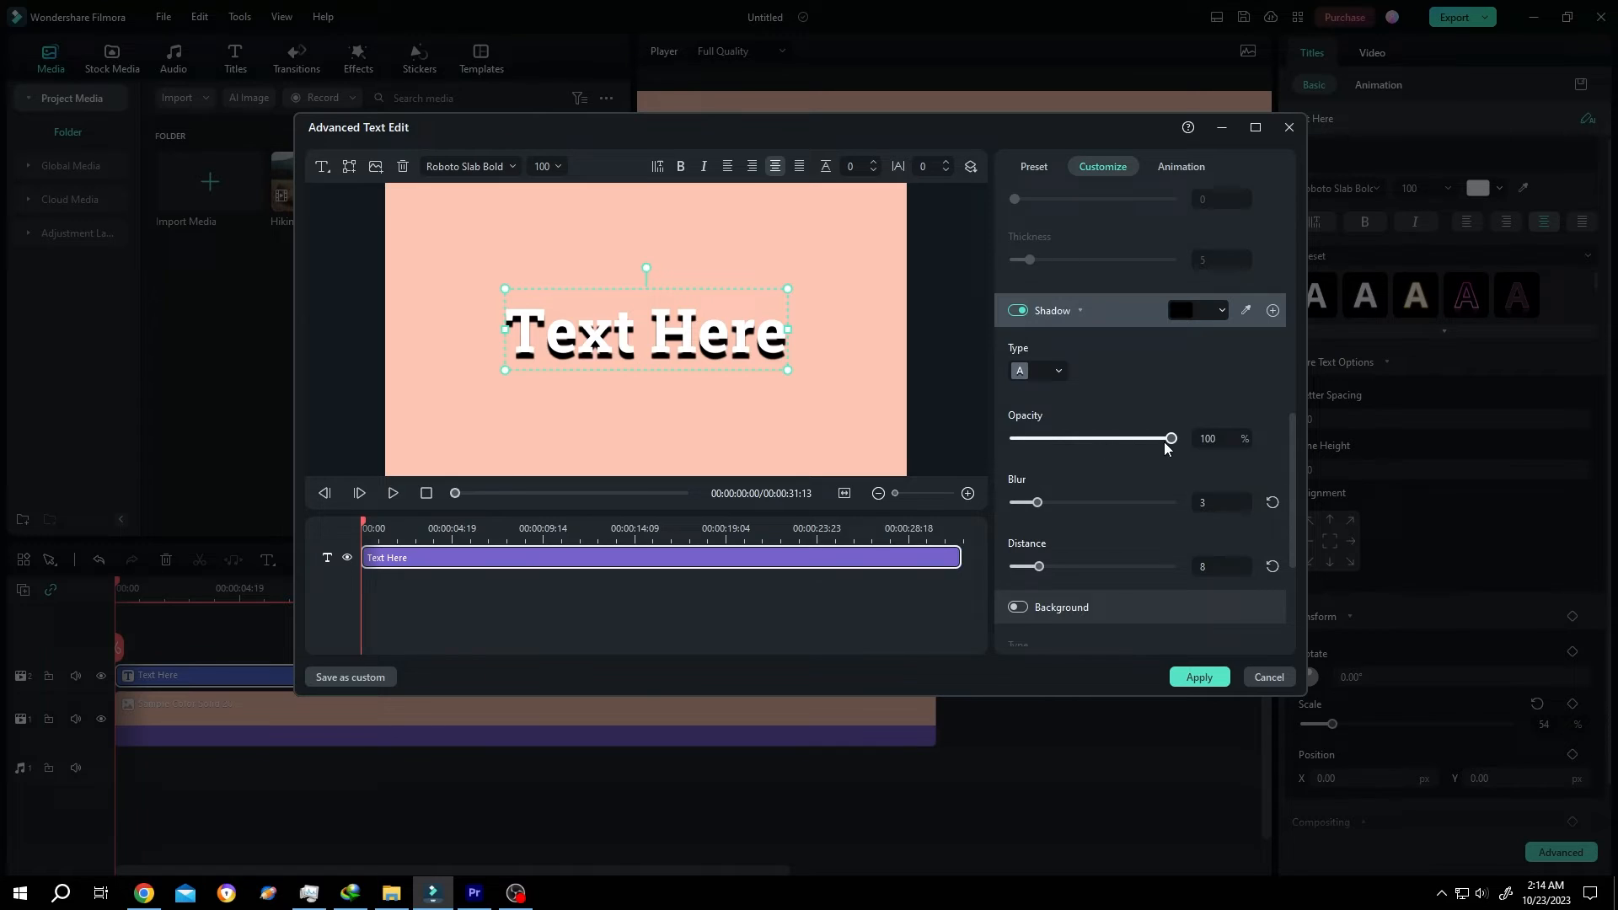
pyautogui.moveTo(1171, 437); pyautogui.dragTo(1098, 437)
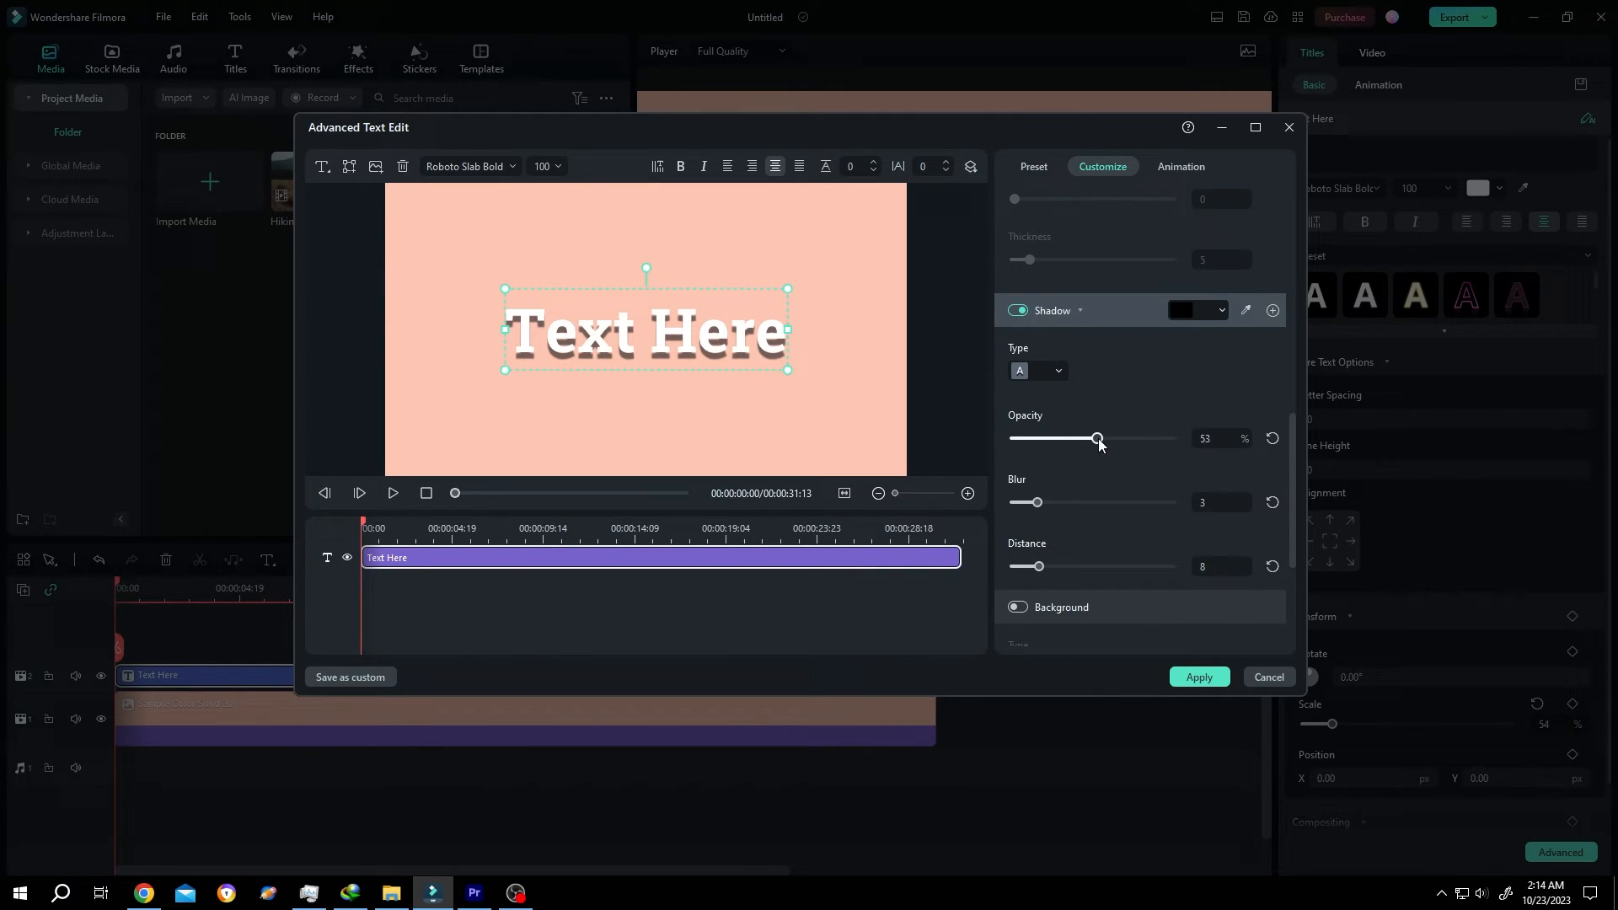
pyautogui.moveTo(1037, 502); pyautogui.dragTo(1045, 503)
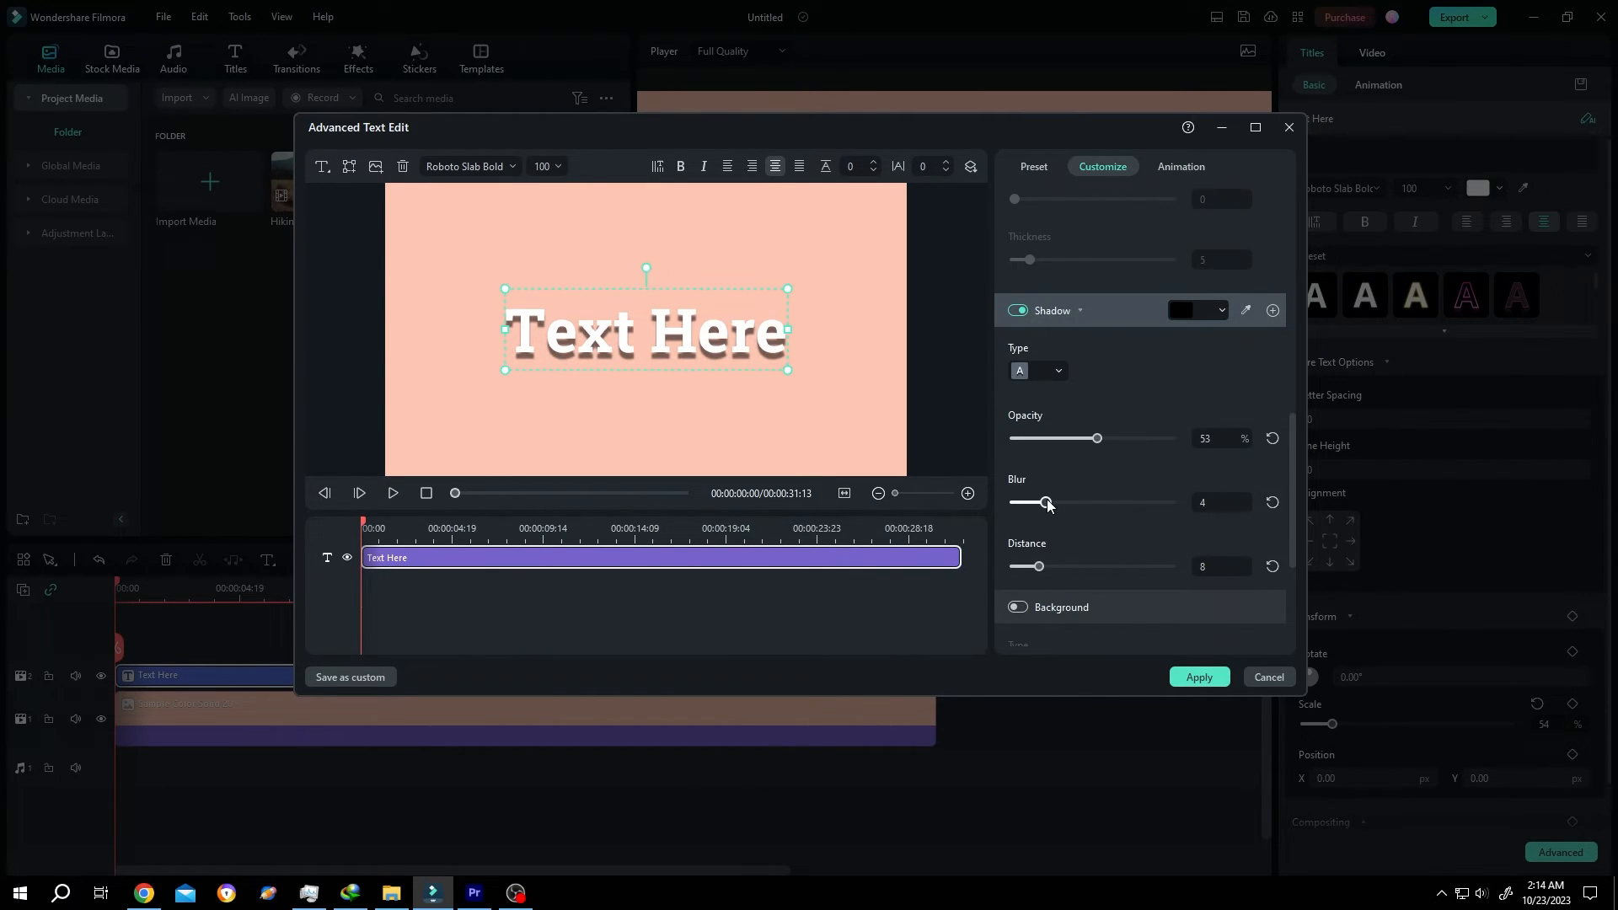
pyautogui.moveTo(1039, 566); pyautogui.dragTo(1029, 566)
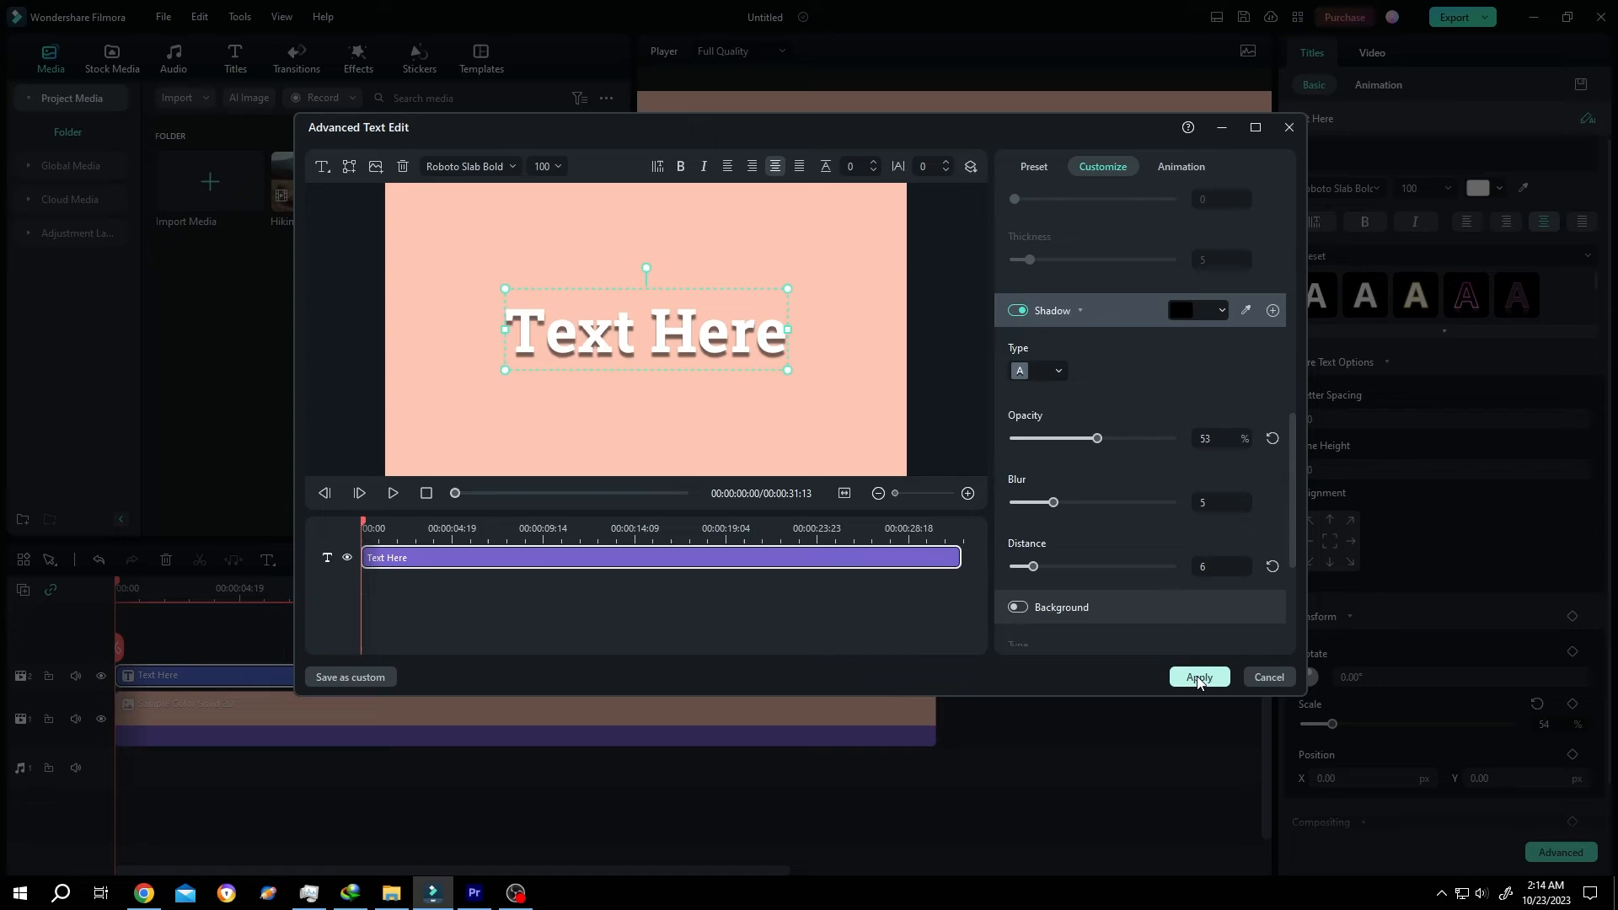
pyautogui.click(1199, 677)
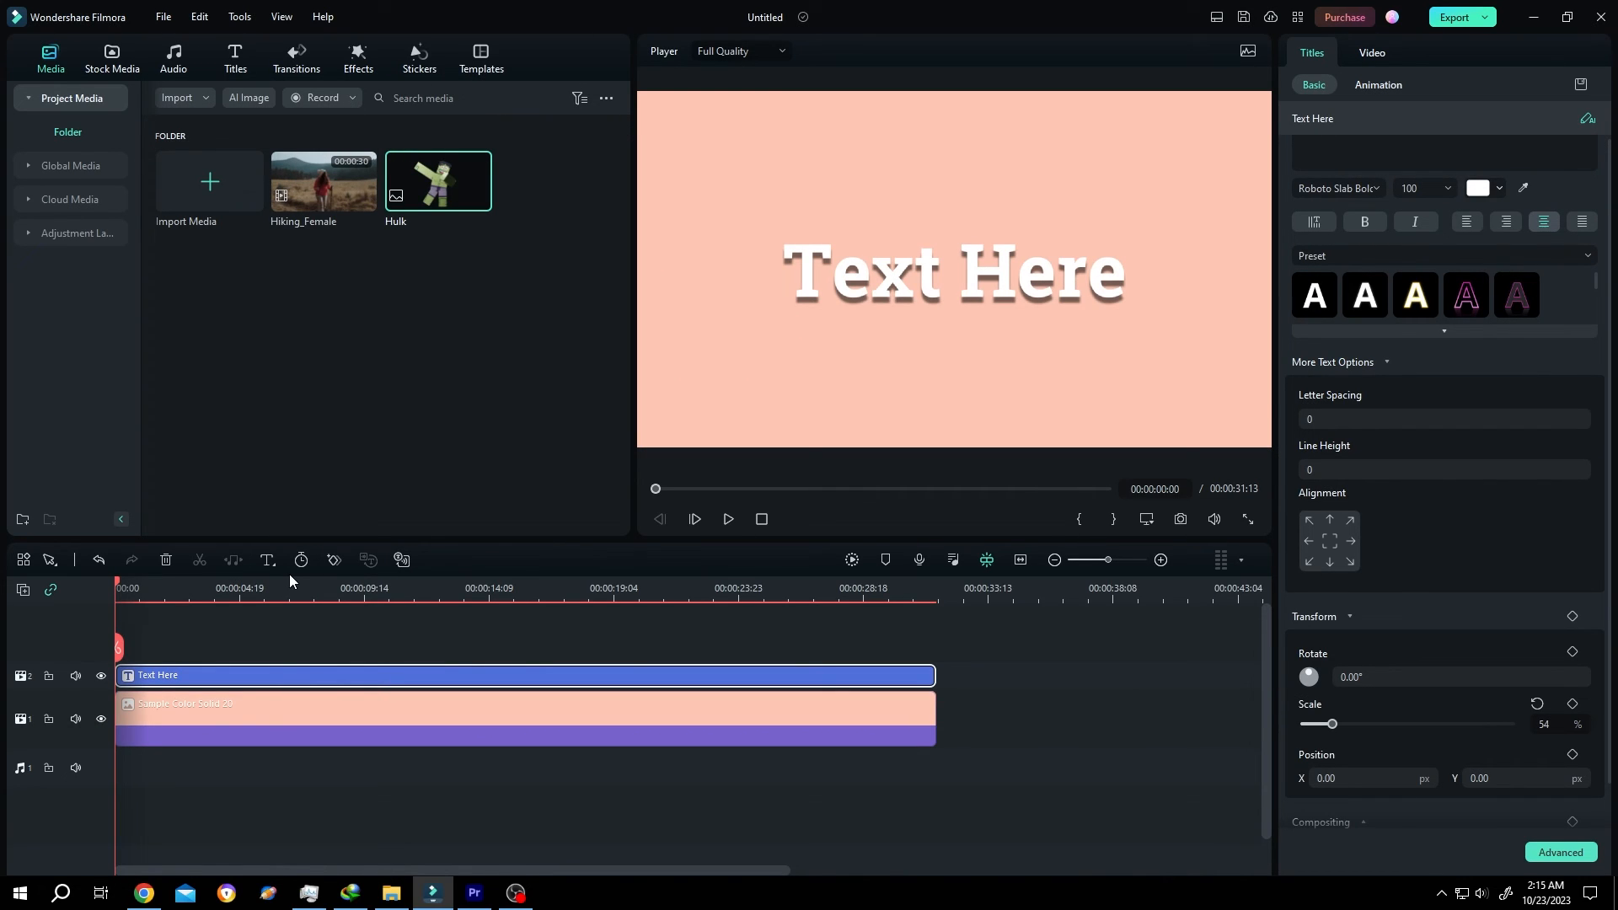